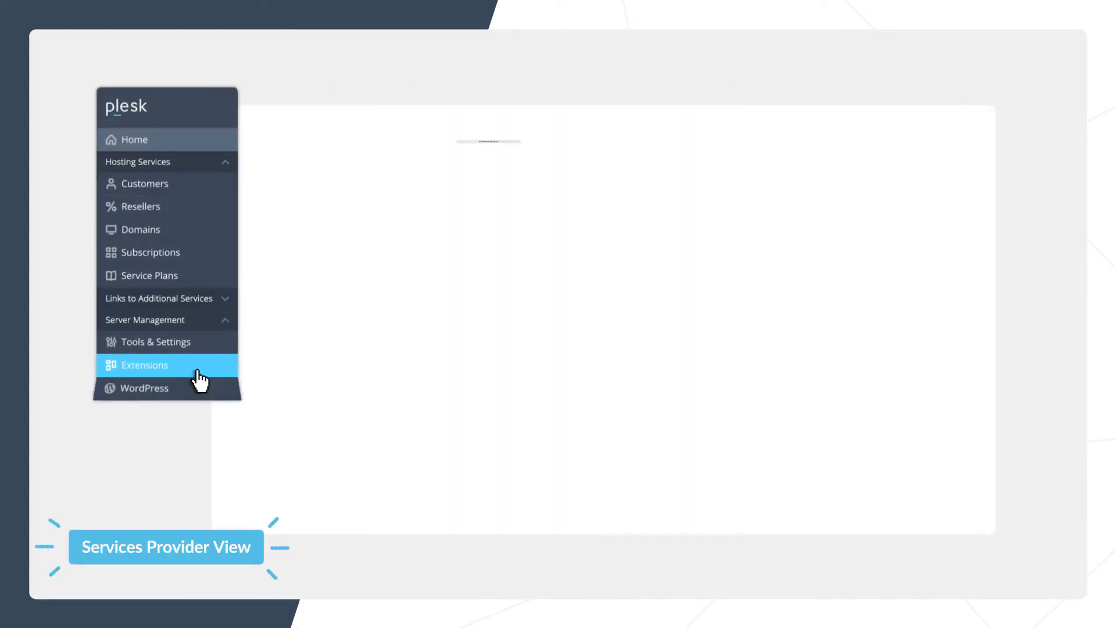
# Navigate to the Extension Catalog and locate the WordPress Toolkit extension page
pyautogui.click(145, 364)
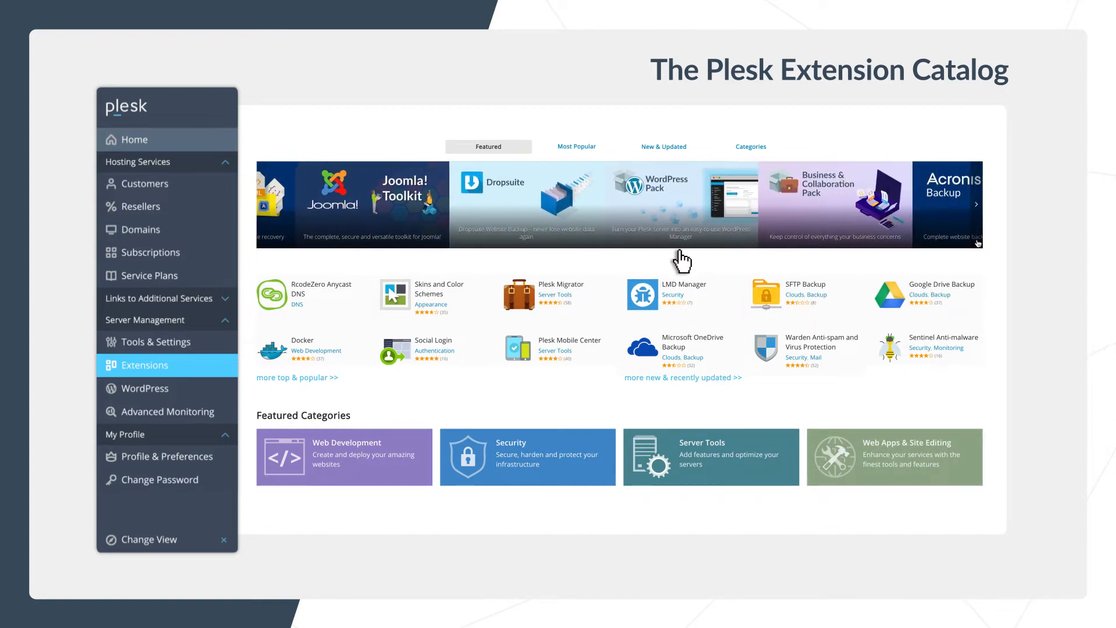
pyautogui.click(147, 275)
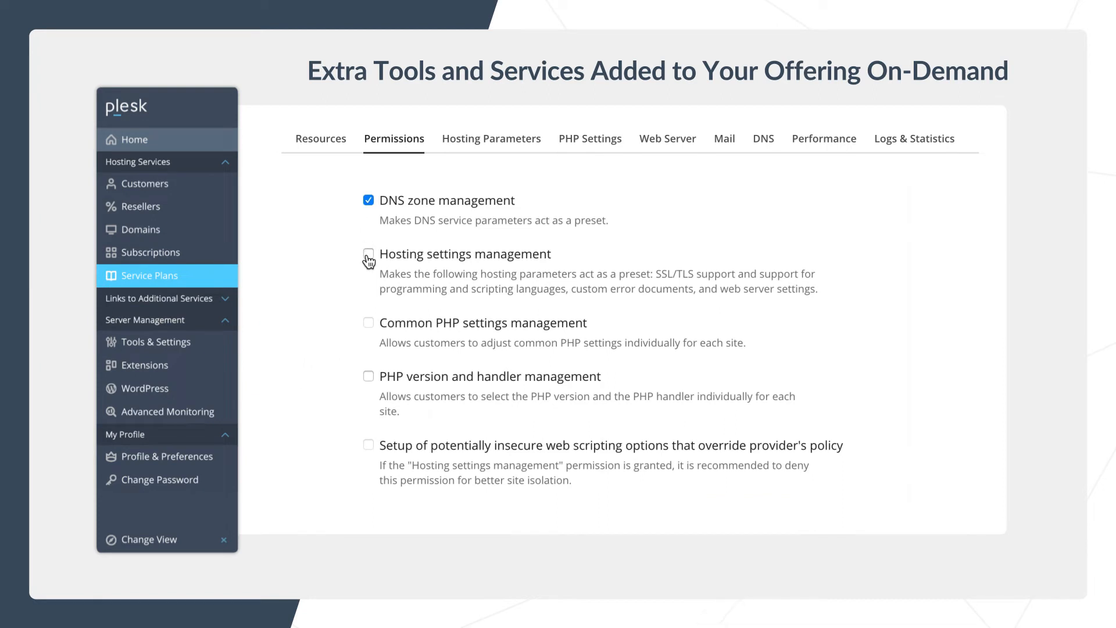
pyautogui.click(369, 254)
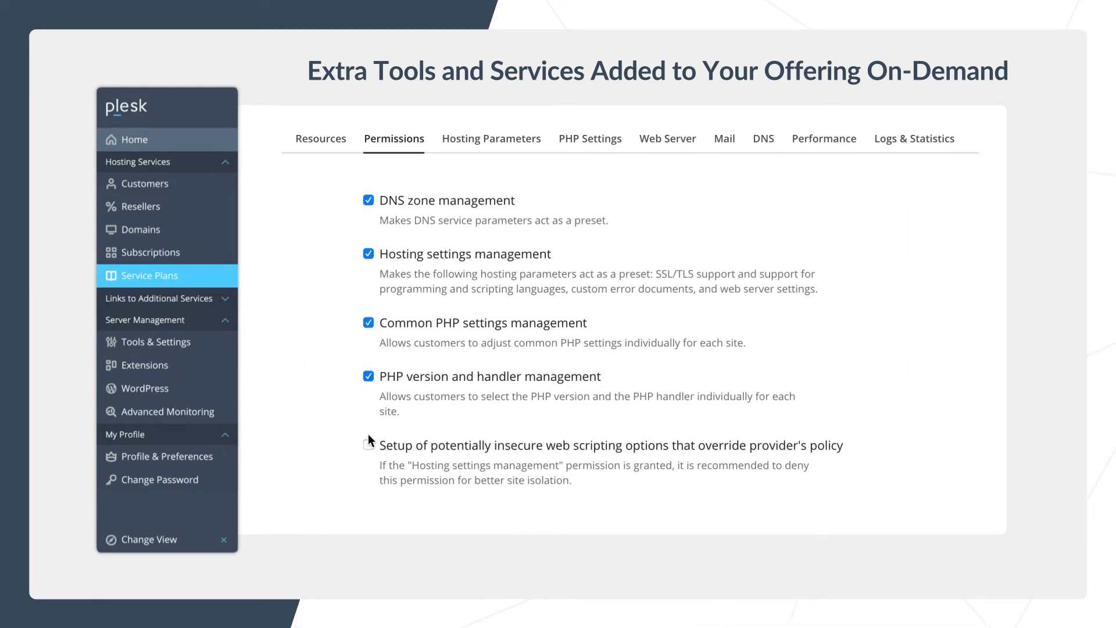
pyautogui.click(149, 539)
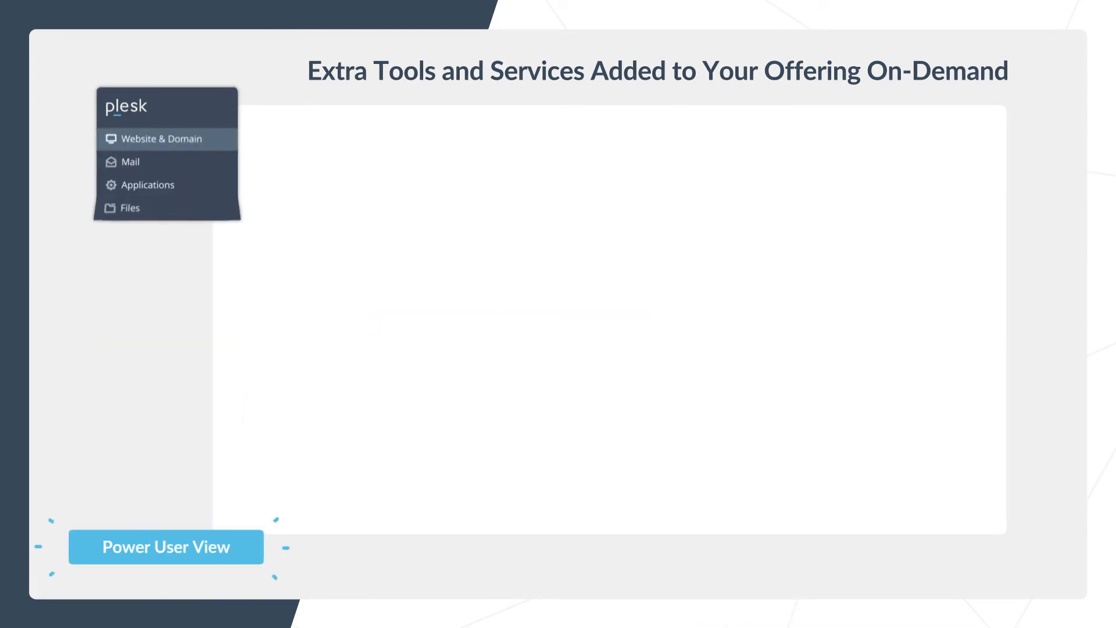
pyautogui.click(165, 547)
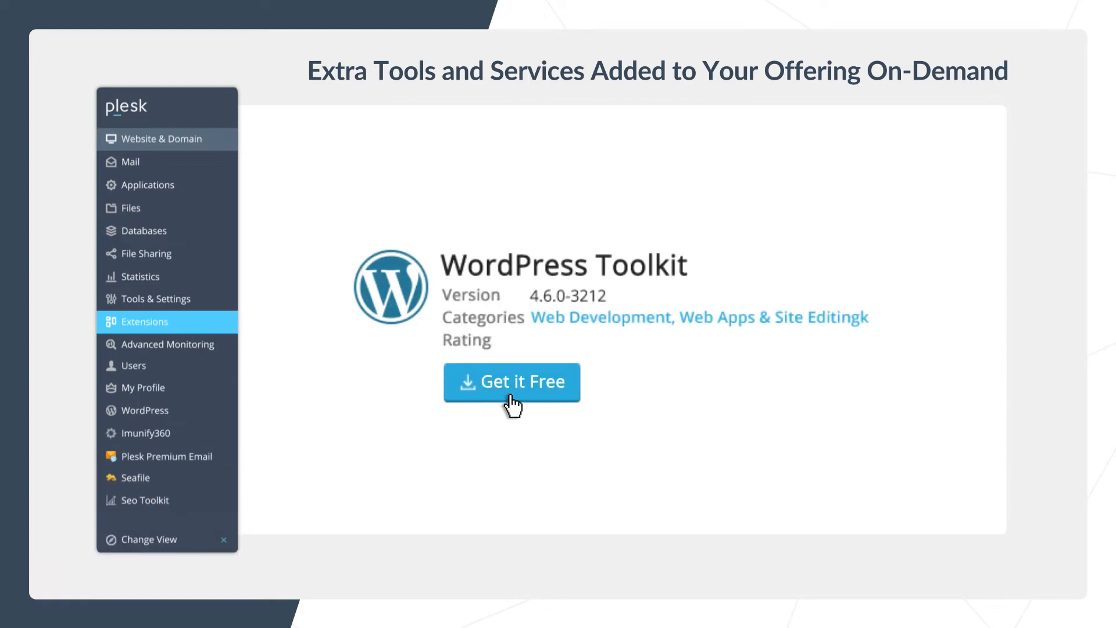
# Install WordPress Toolkit for free and acknowledge the installation confirmation notice
pyautogui.click(511, 381)
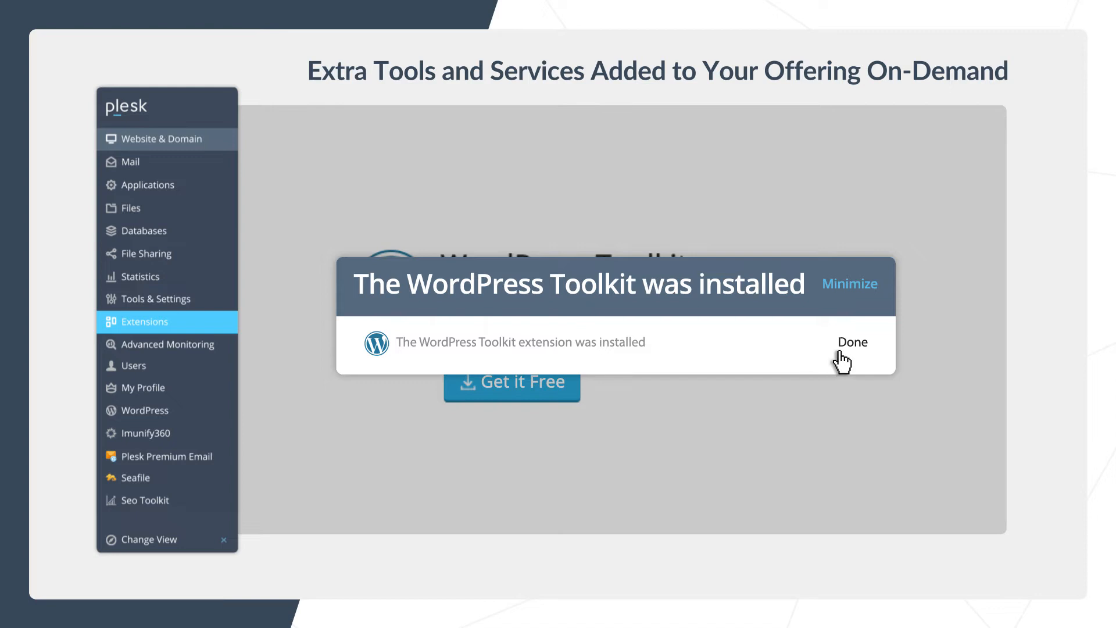
pyautogui.click(851, 342)
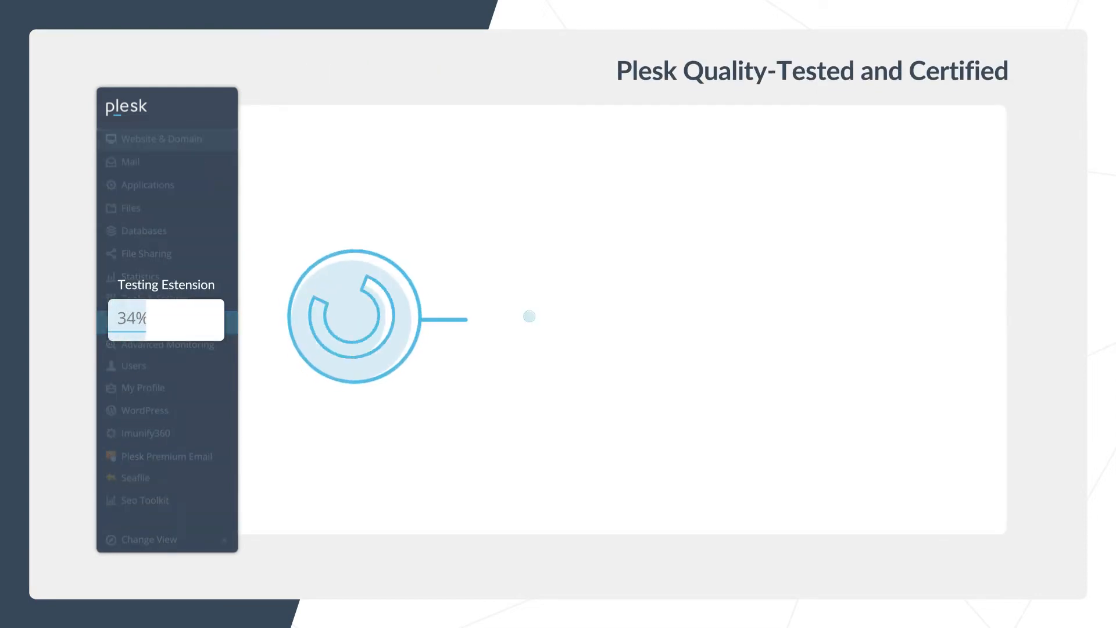